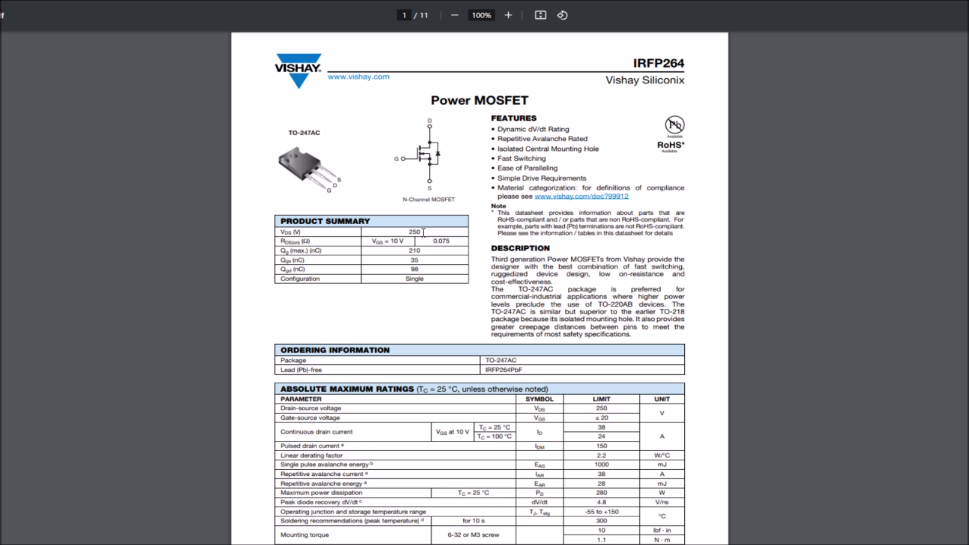
mouse_move(424, 227)
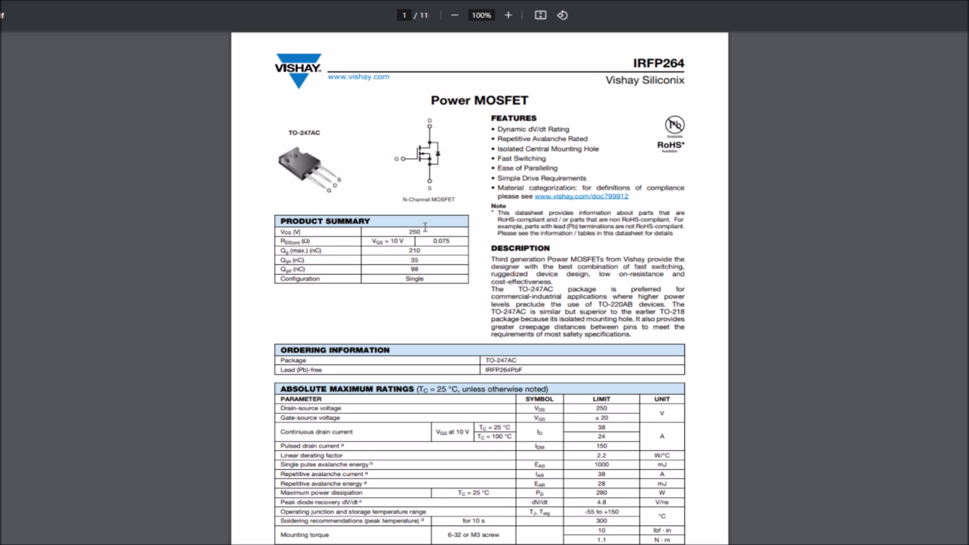